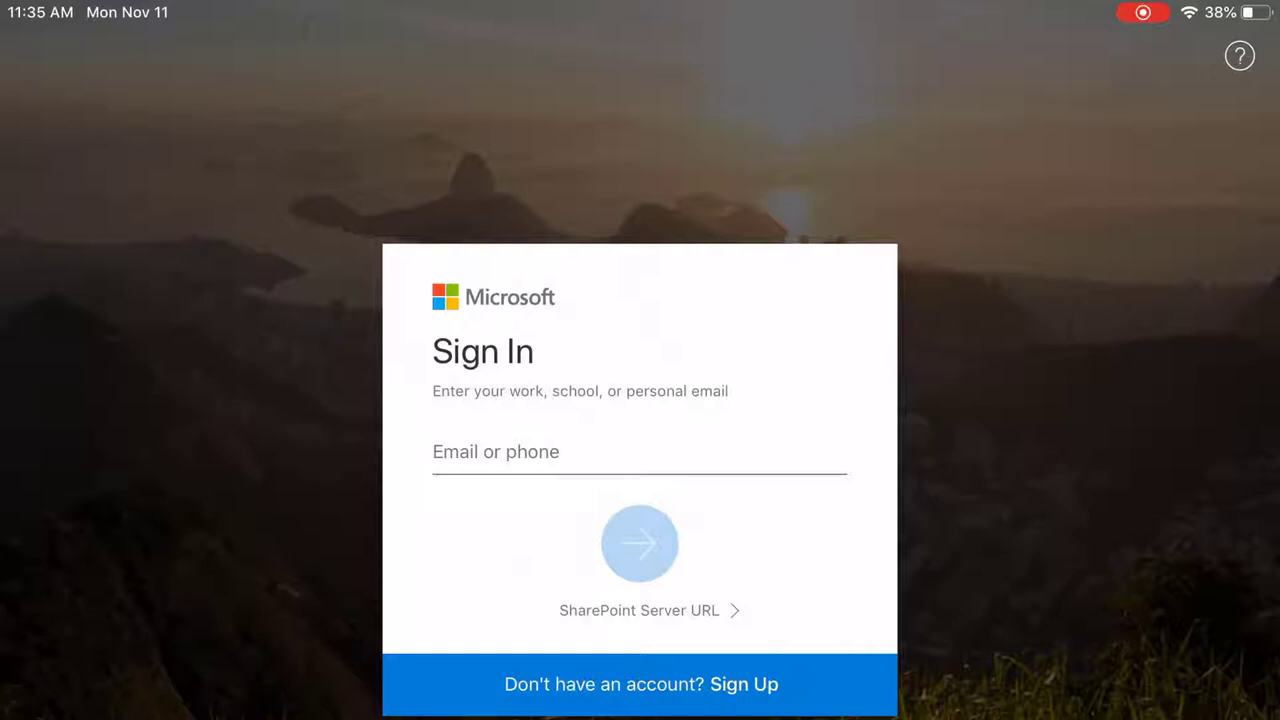
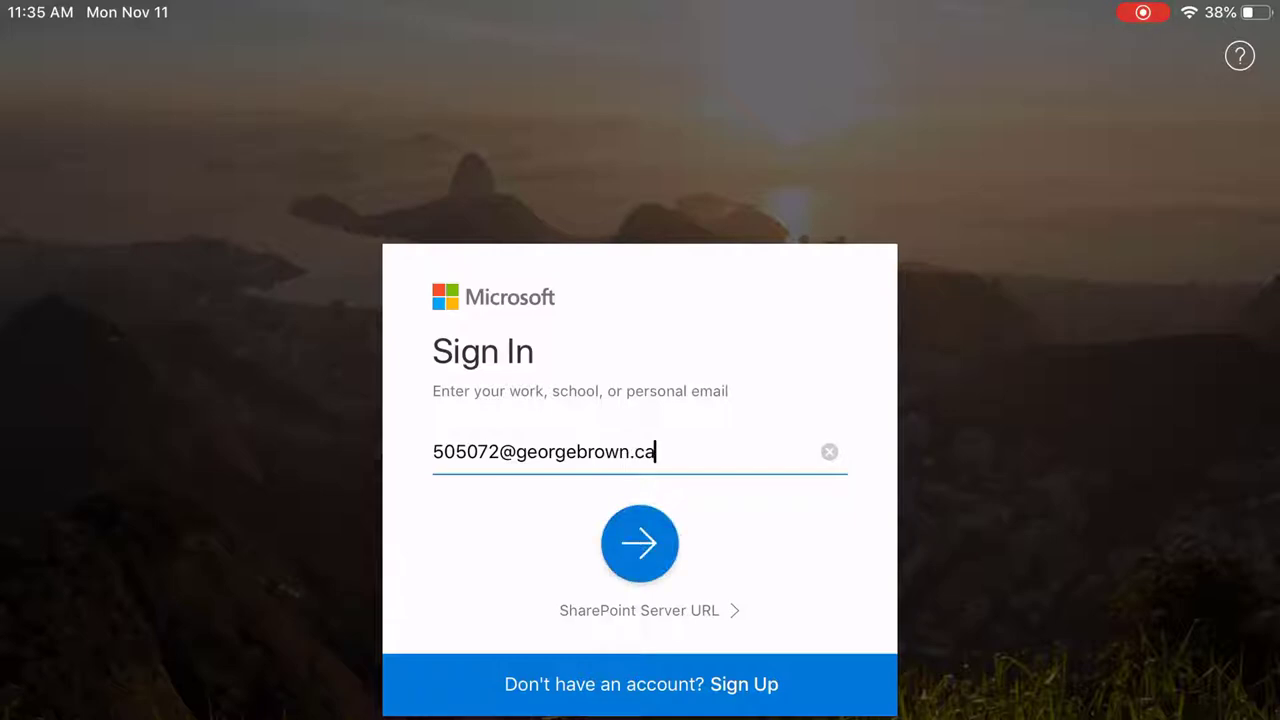
# Enter the George Brown college work email, continue, and submit the organizational sign-in
pyautogui.click(639, 543)
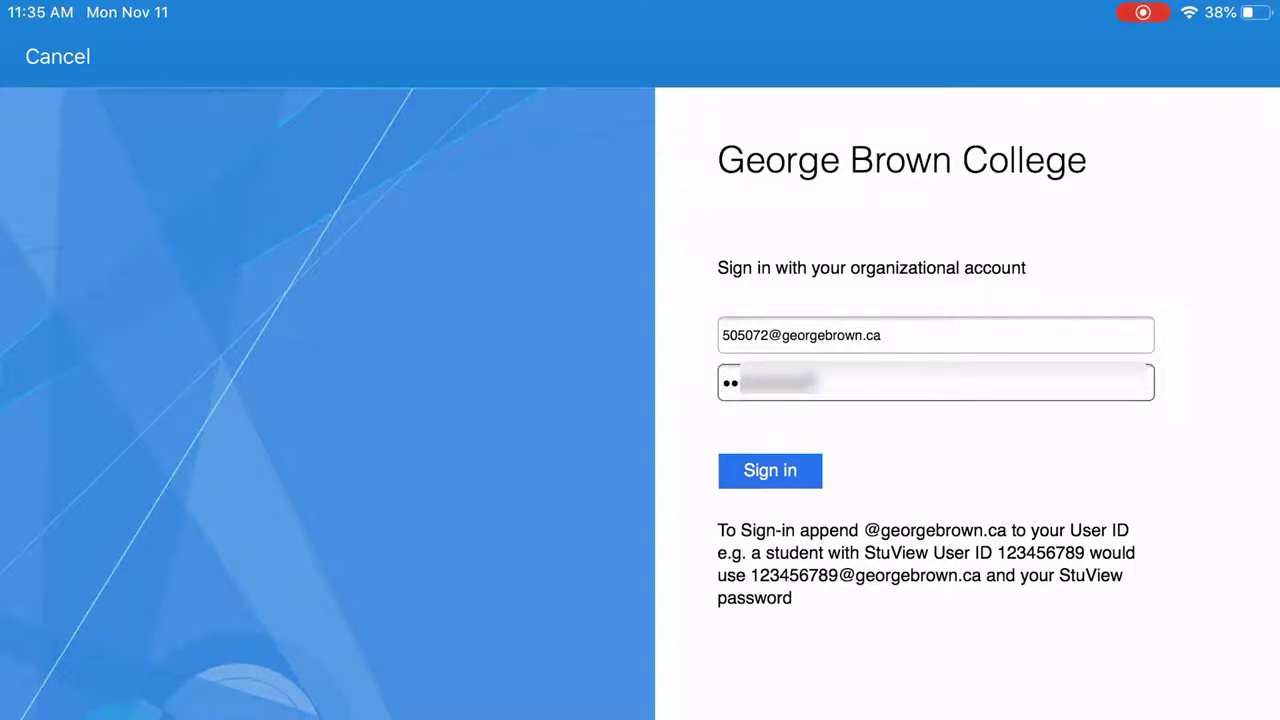
pyautogui.click(769, 470)
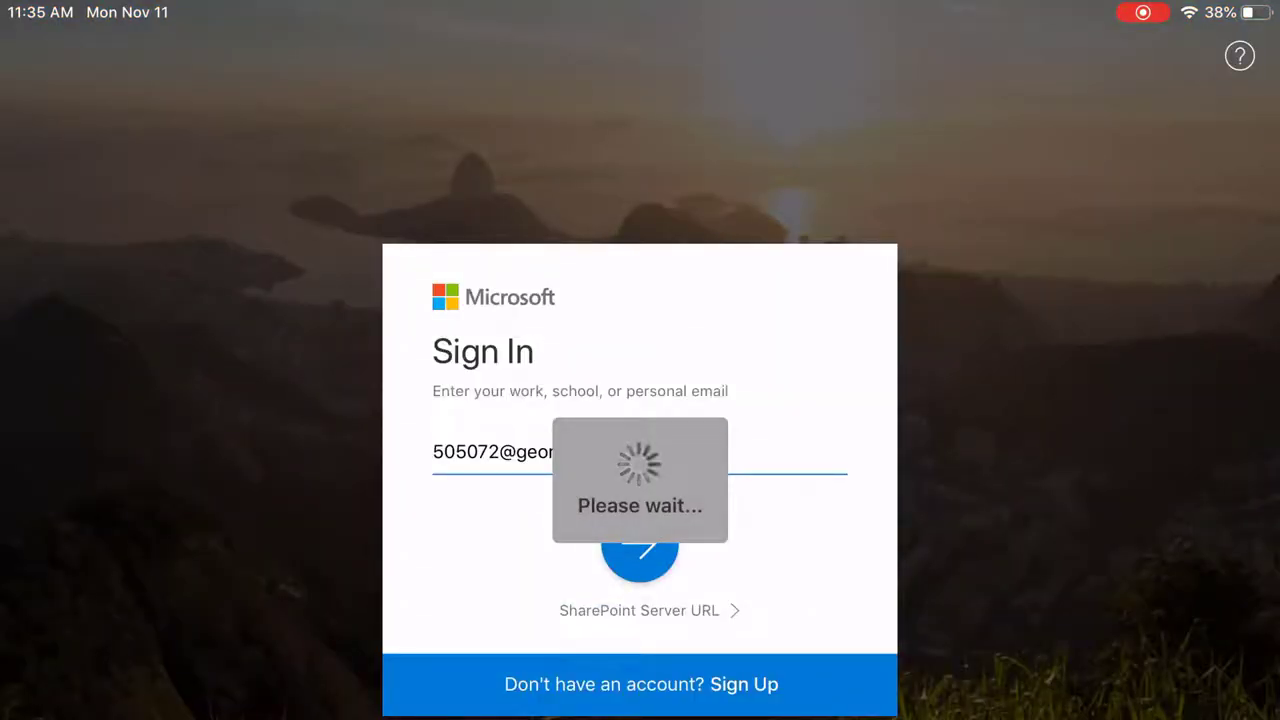
# Finish signing in and bring up the George Brown College Files folder list
pyautogui.click(639, 548)
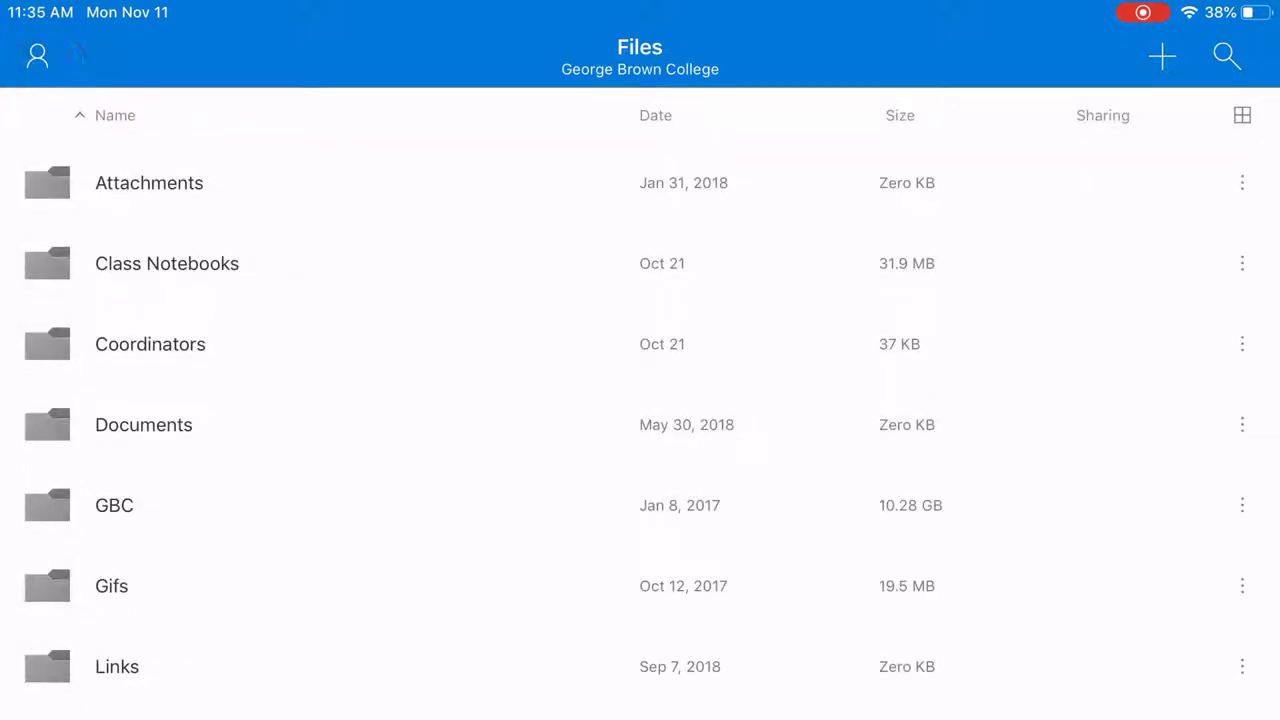
pyautogui.click(37, 56)
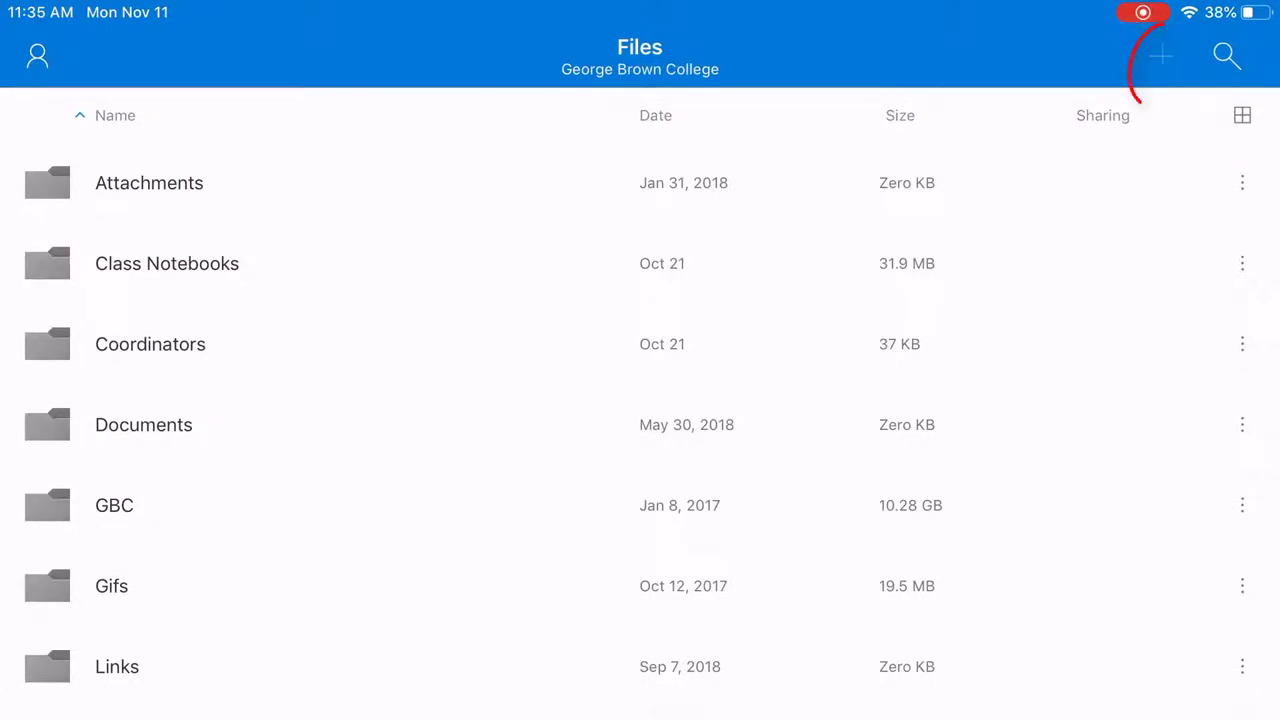
# Start a new folder named 'Test'
pyautogui.click(1161, 56)
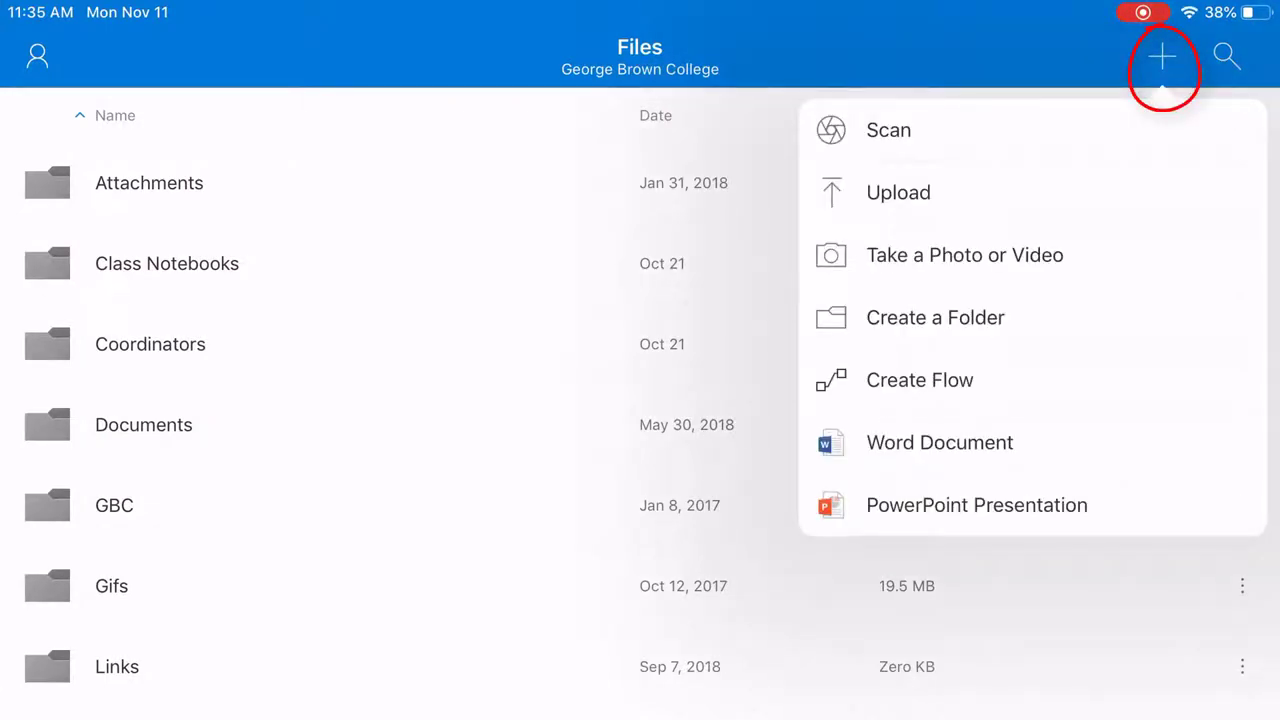
pyautogui.click(935, 317)
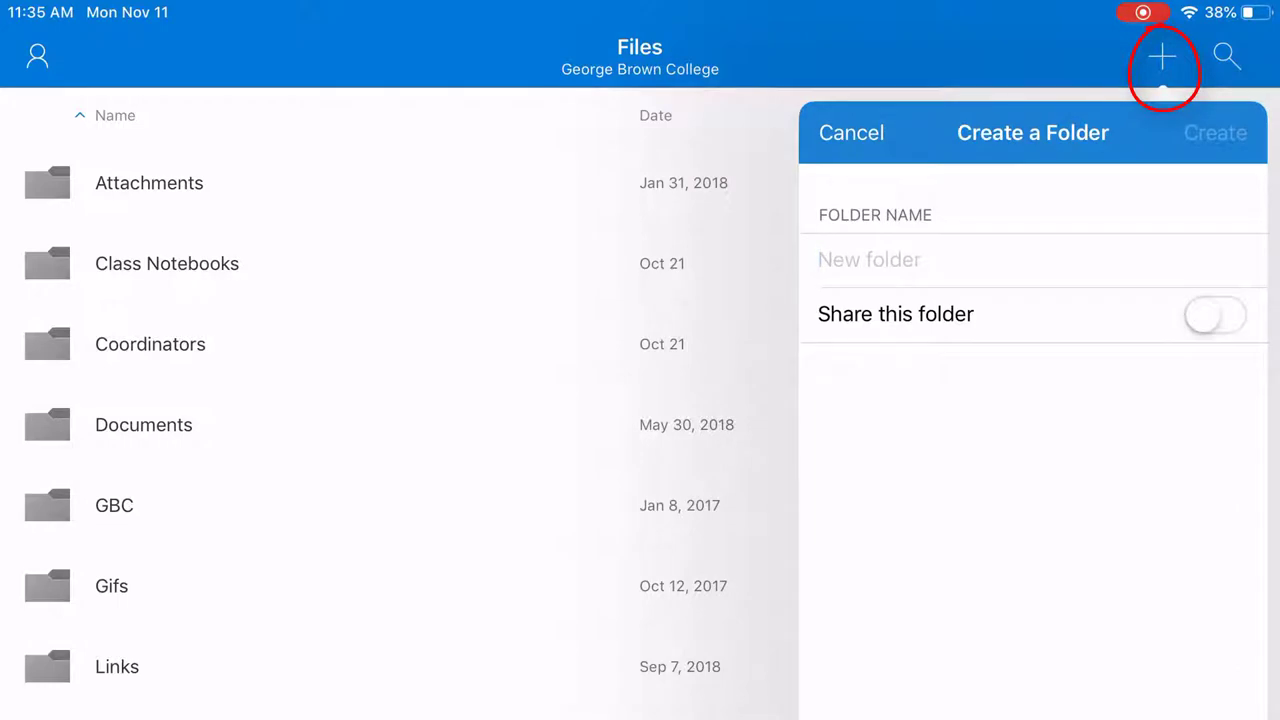
pyautogui.write('Tes')
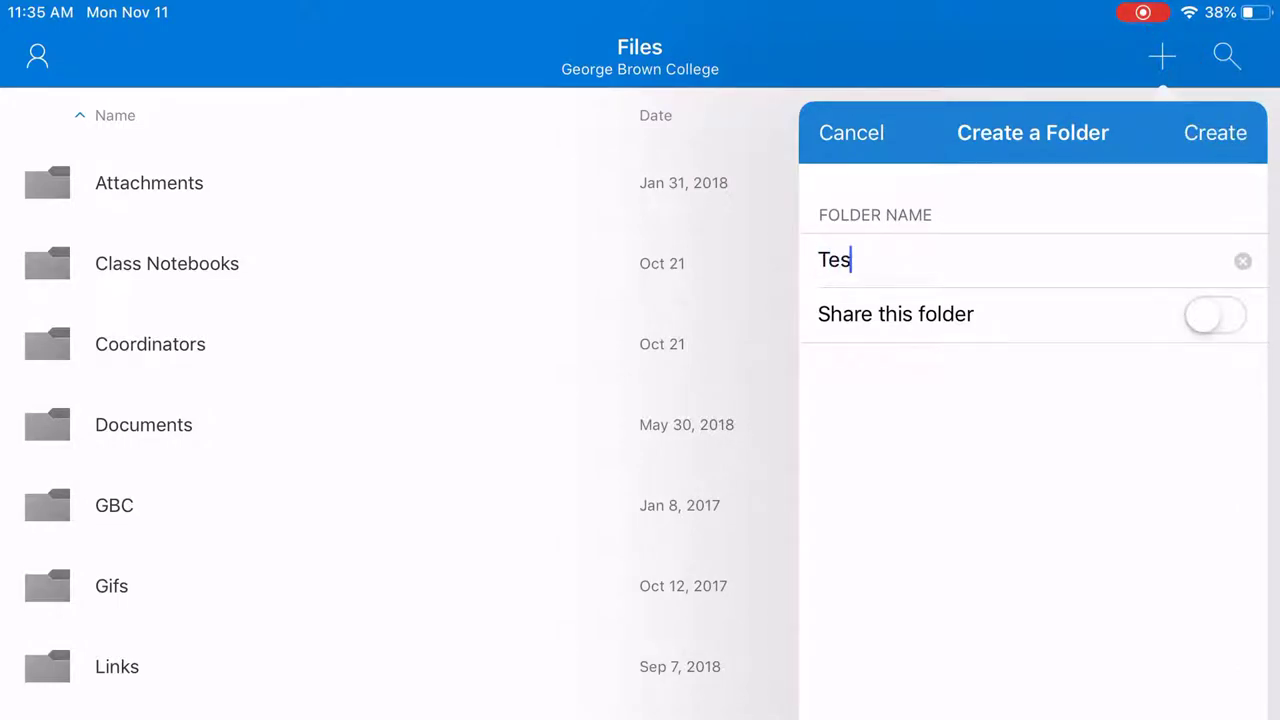
pyautogui.write('t')
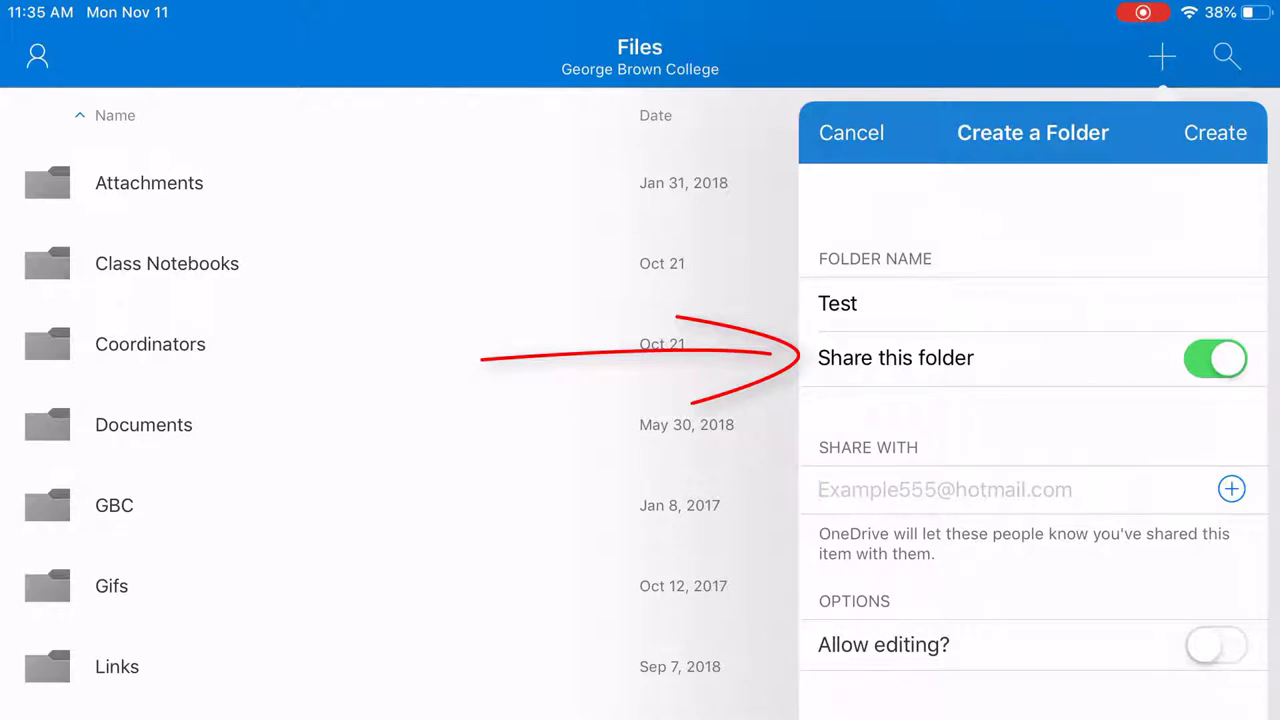
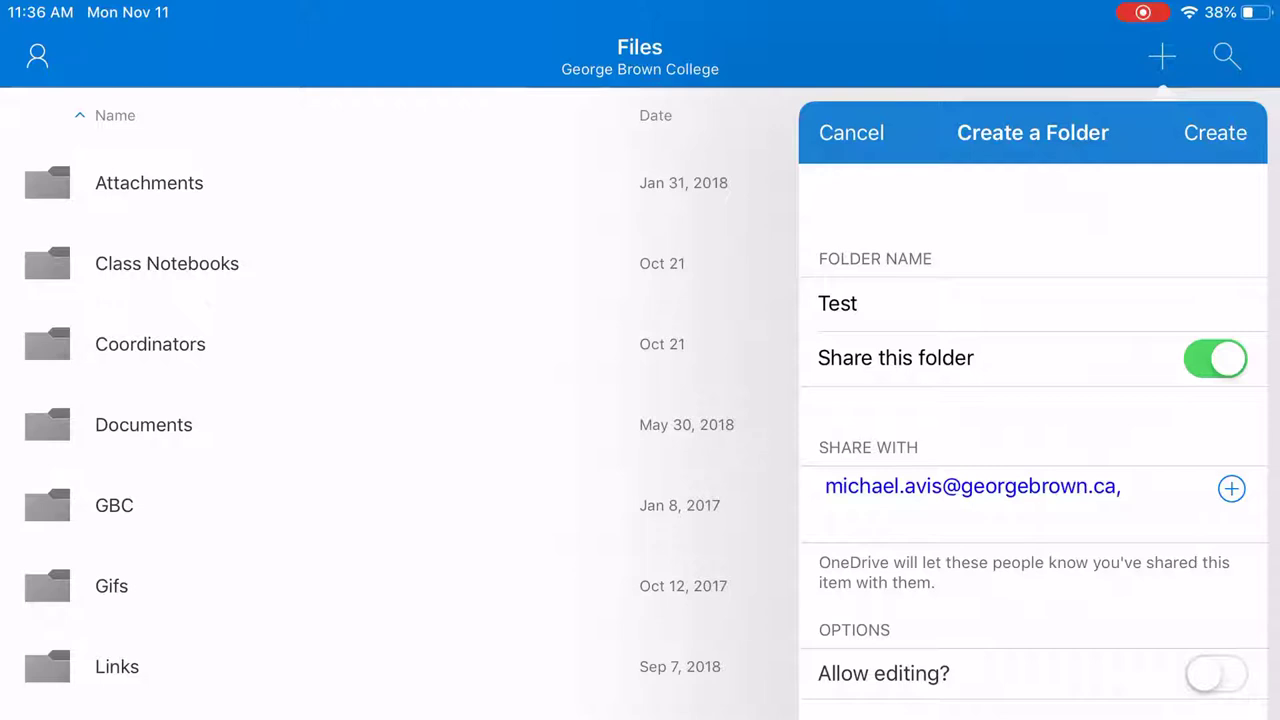
pyautogui.click(1215, 132)
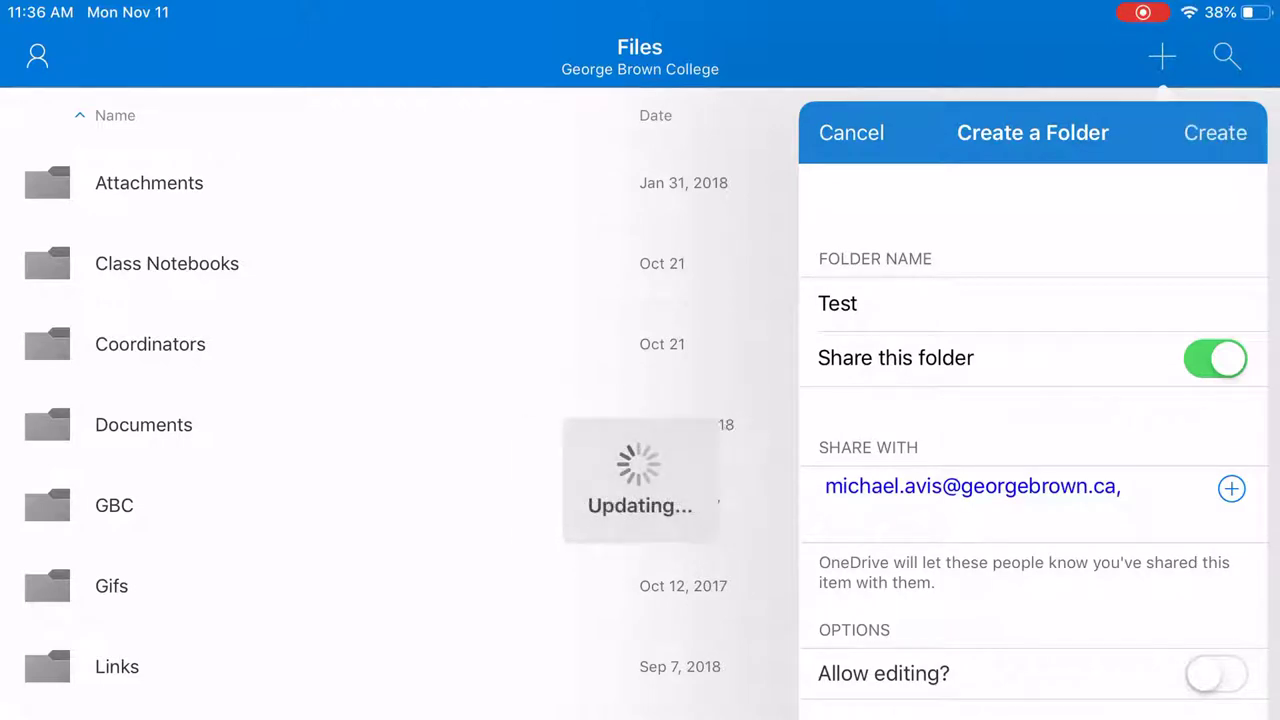
# Open the Test folder and record a new video into it
pyautogui.click(1215, 132)
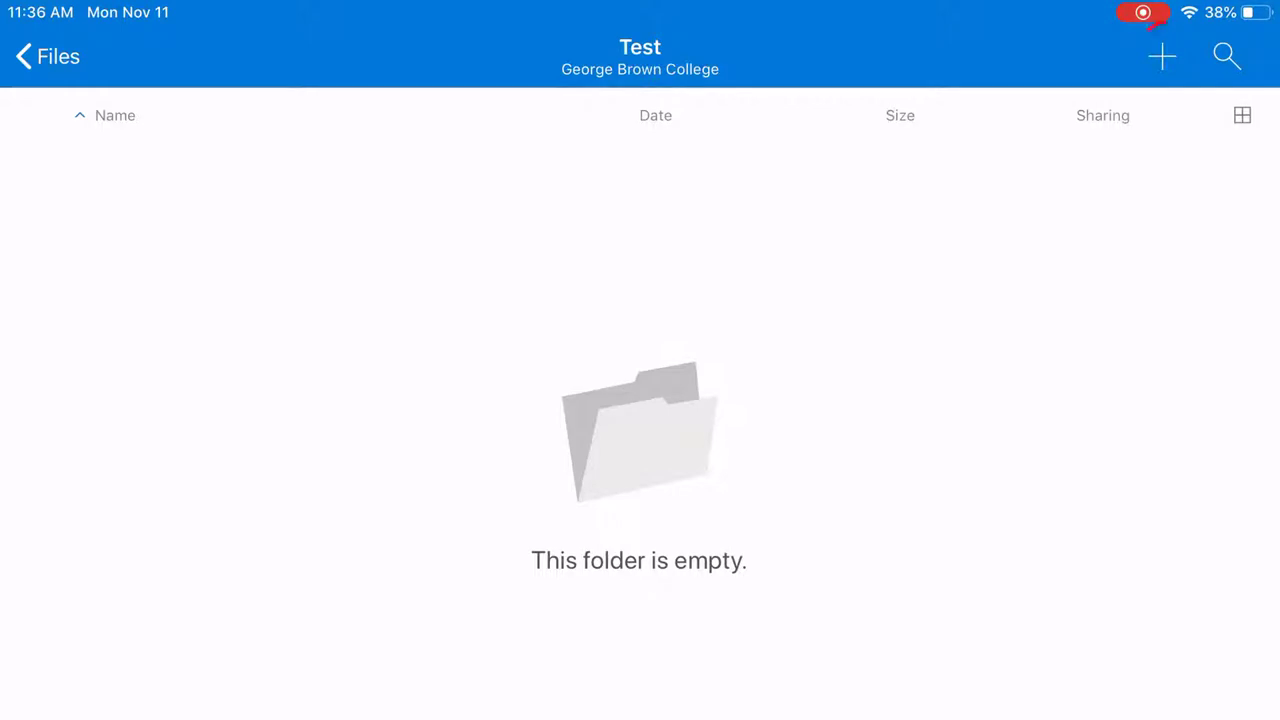
pyautogui.click(1161, 56)
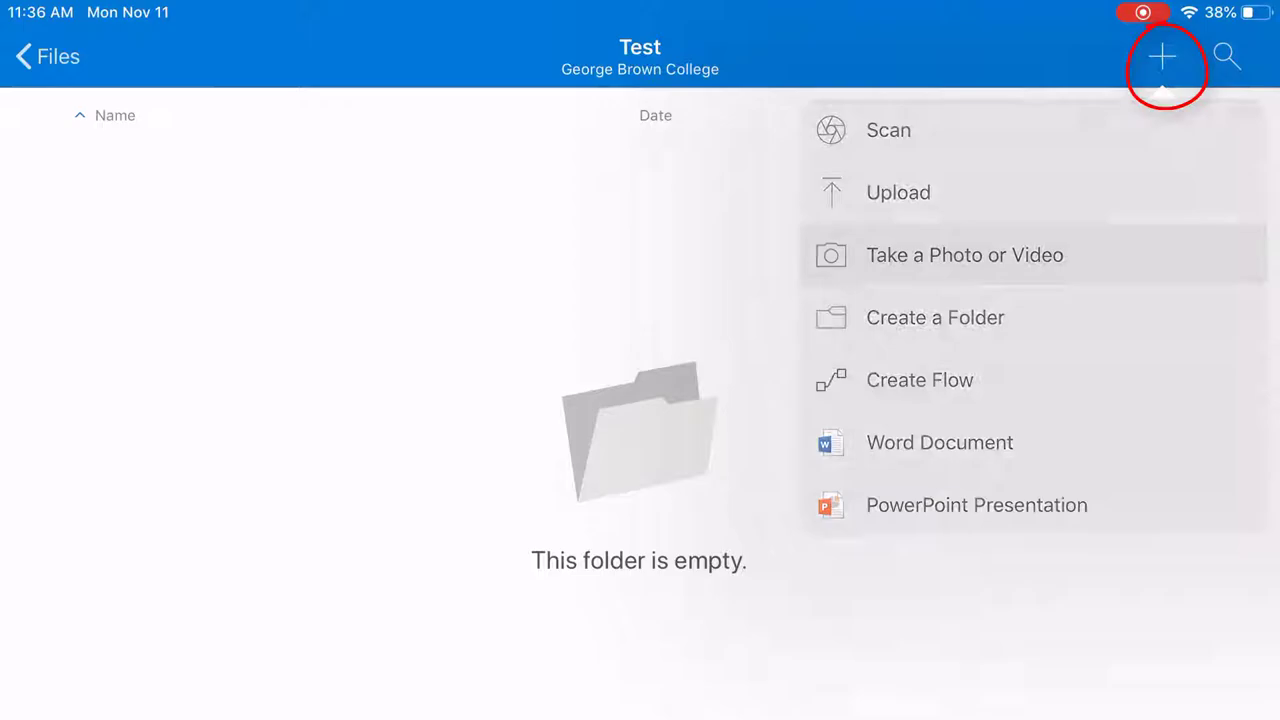
pyautogui.click(964, 255)
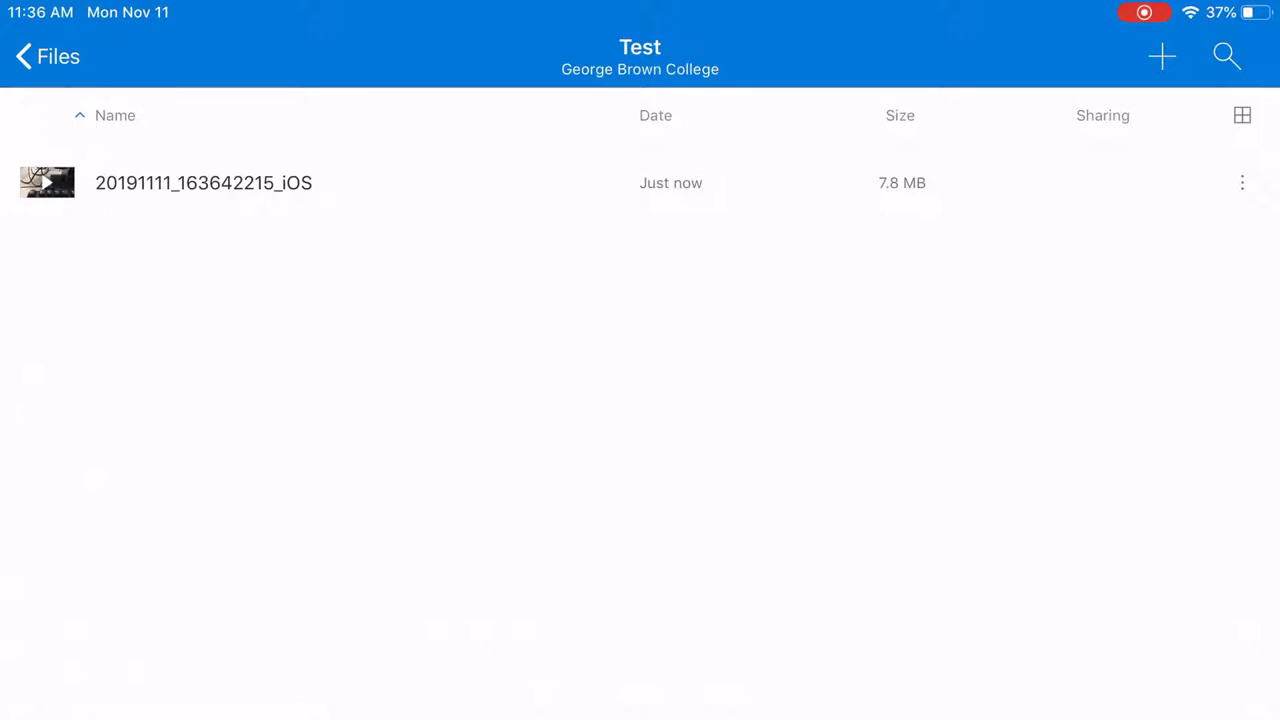
pyautogui.click(1242, 183)
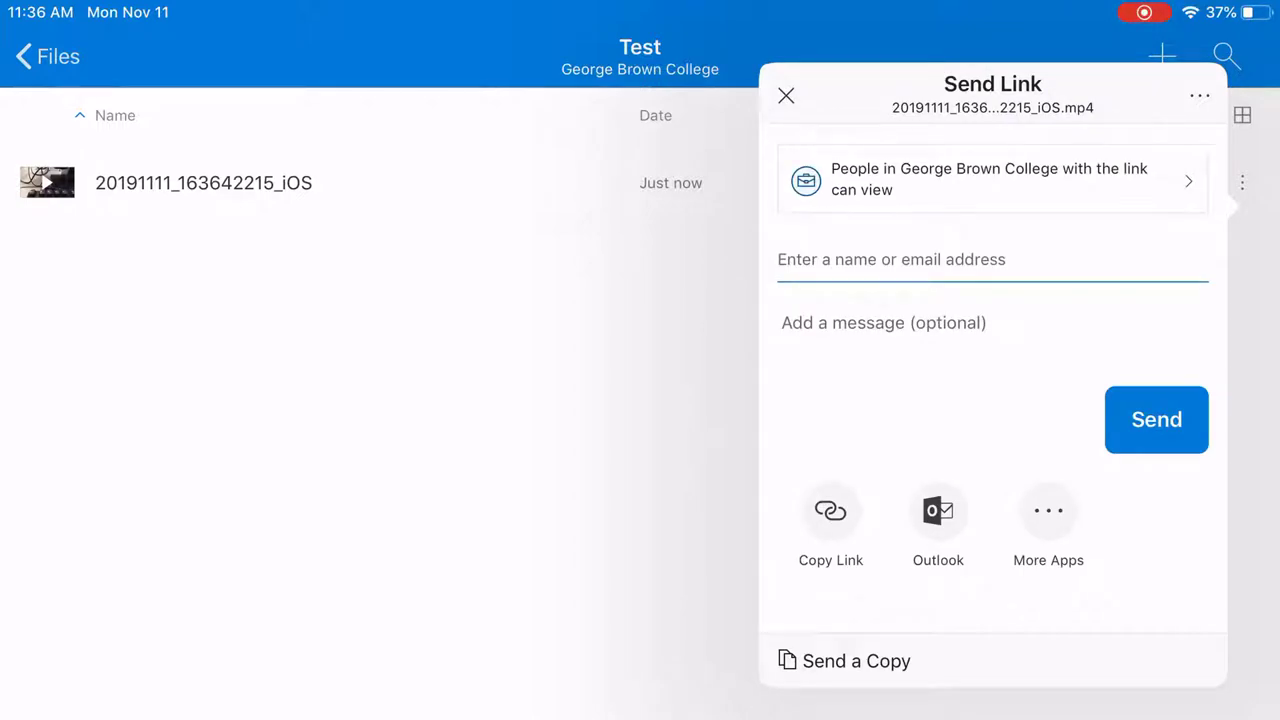
pyautogui.click(786, 95)
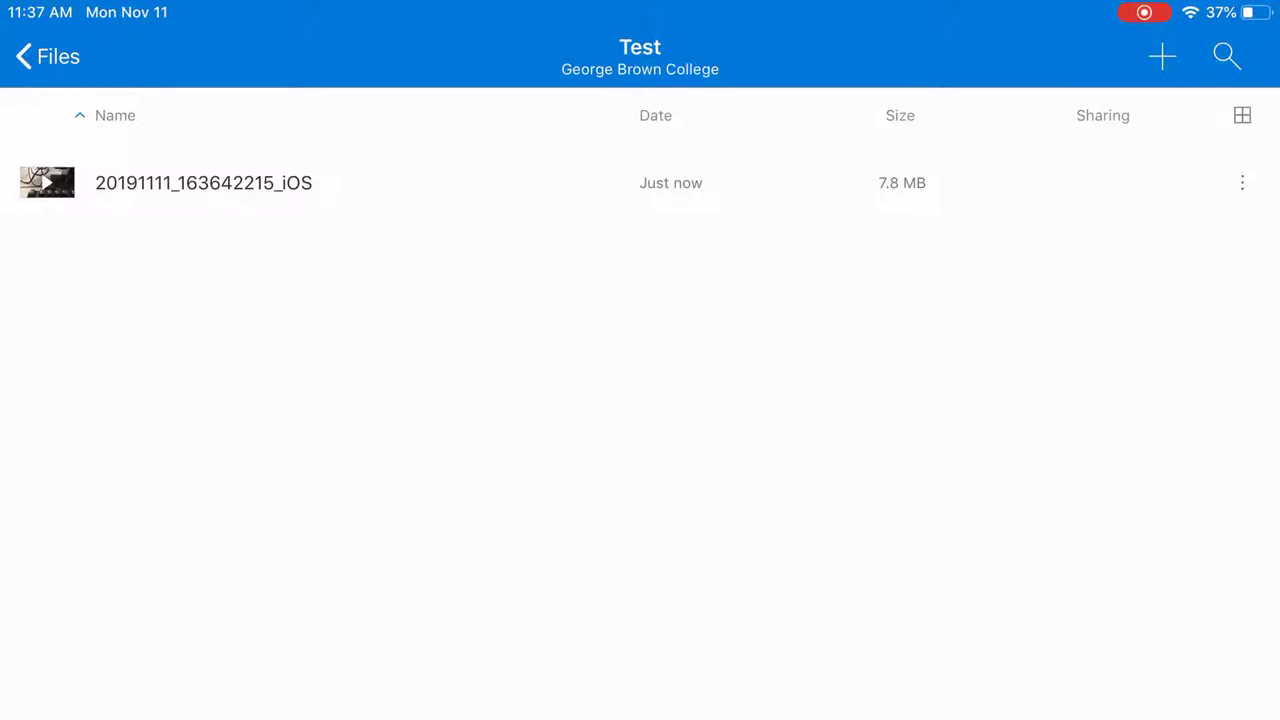
# Return to Files and sign out of the George Brown College account through Settings
pyautogui.click(47, 56)
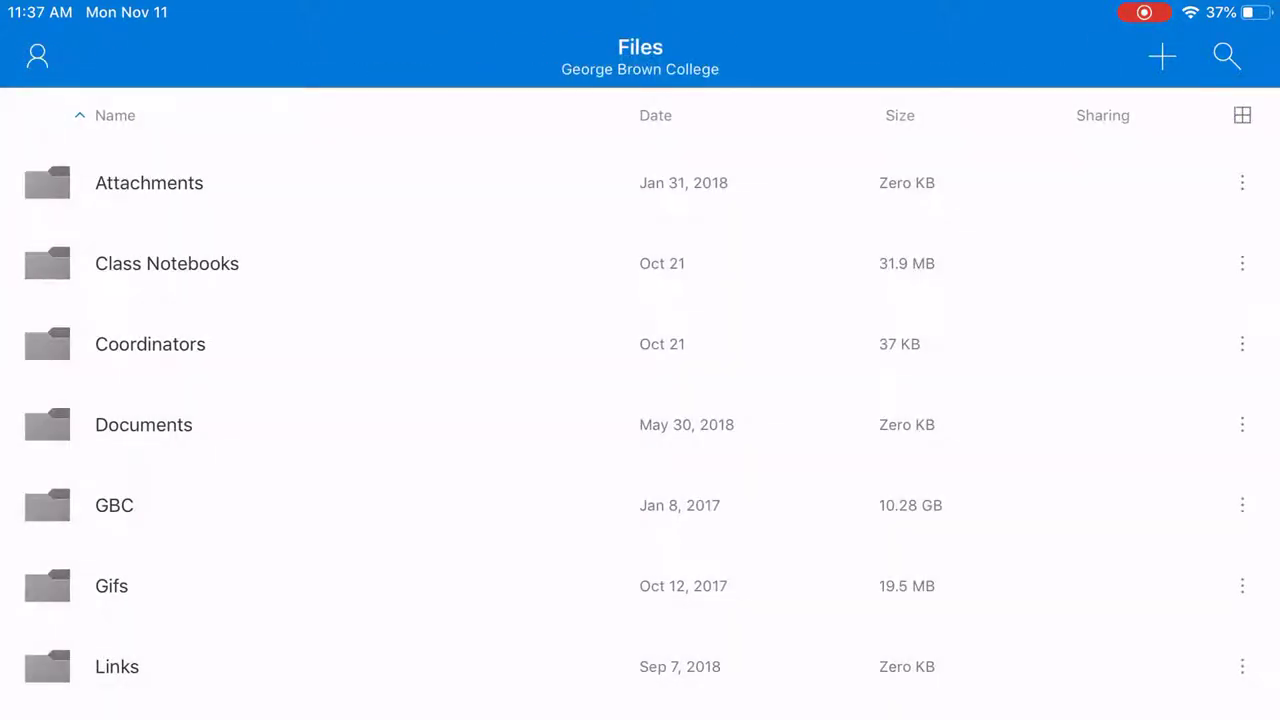
pyautogui.click(37, 56)
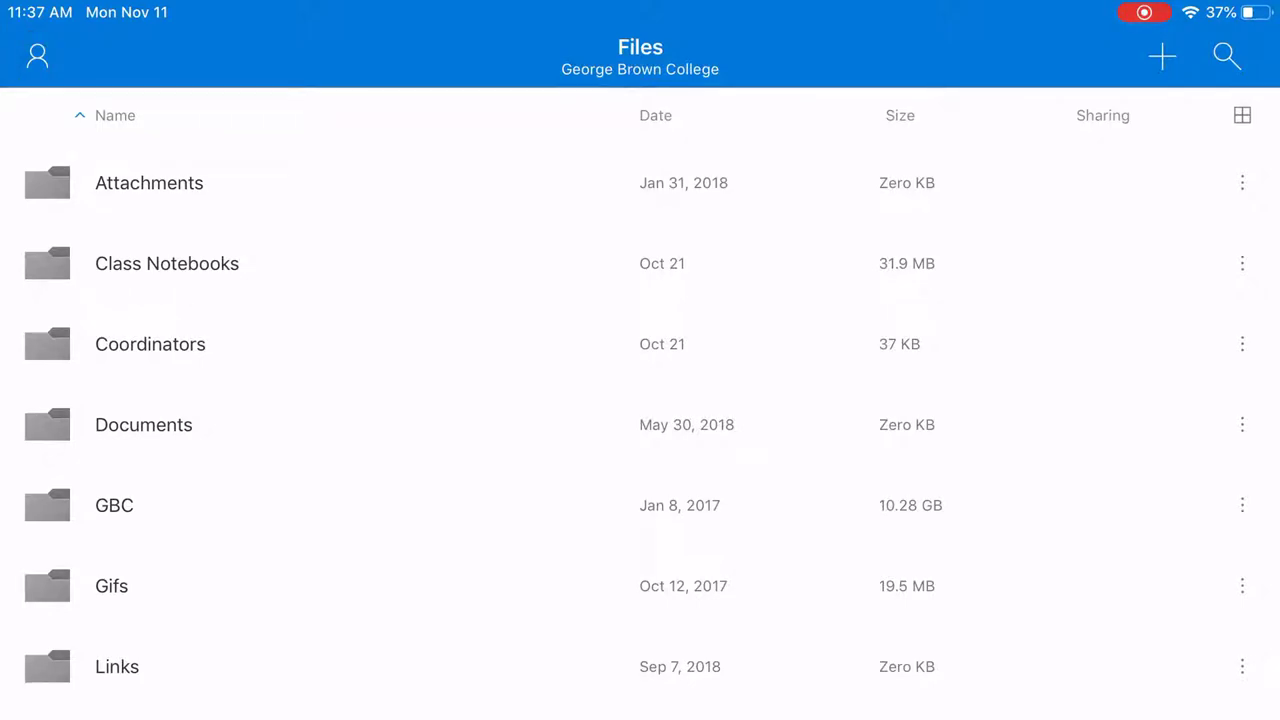
pyautogui.click(38, 55)
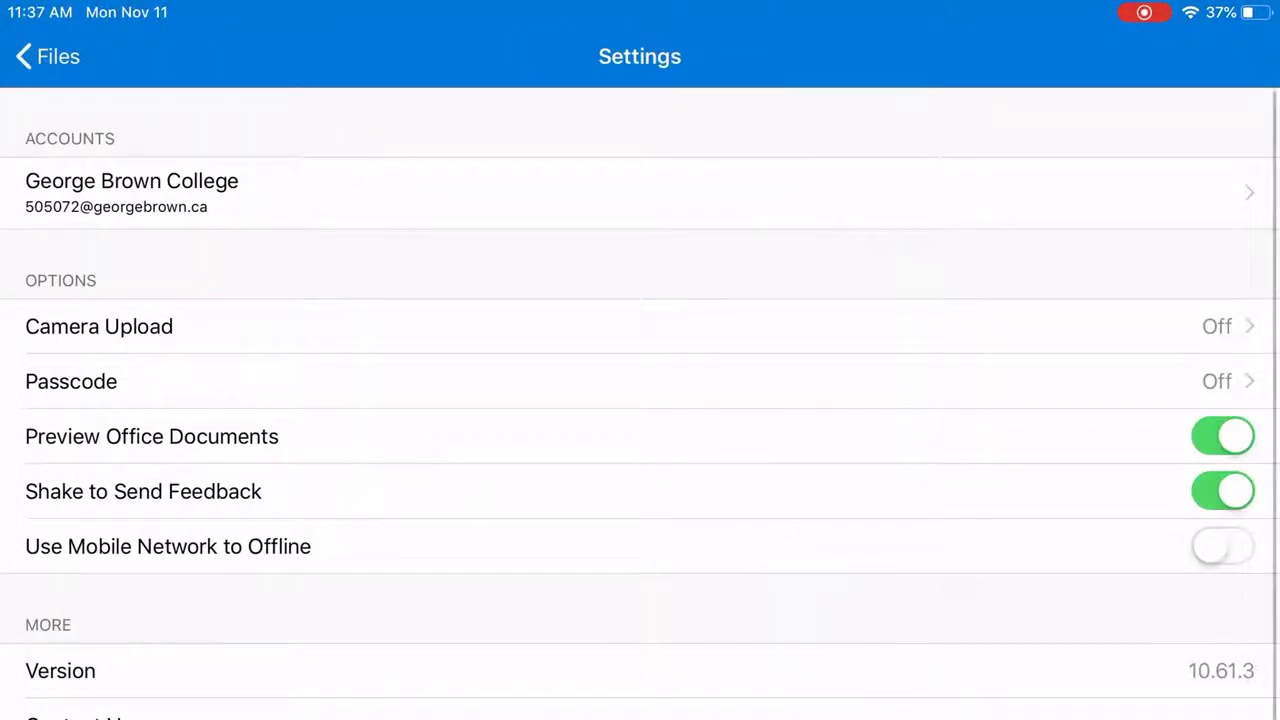
pyautogui.click(131, 193)
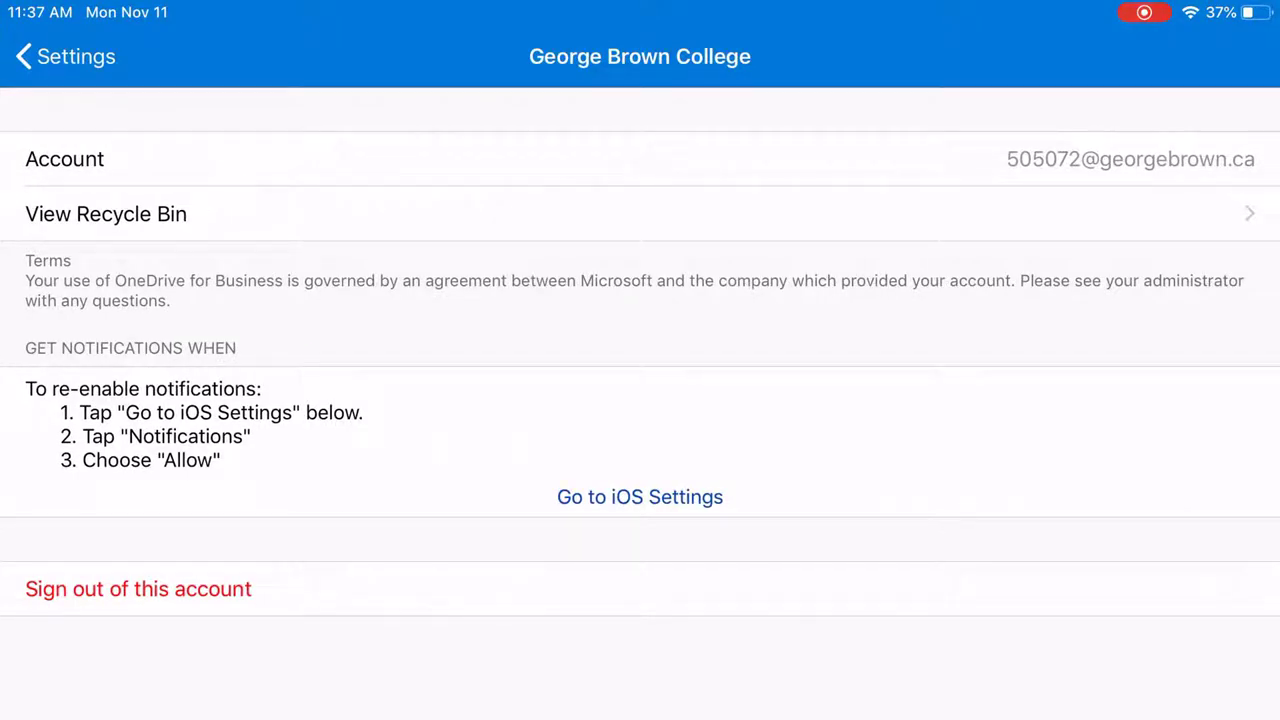
pyautogui.click(138, 588)
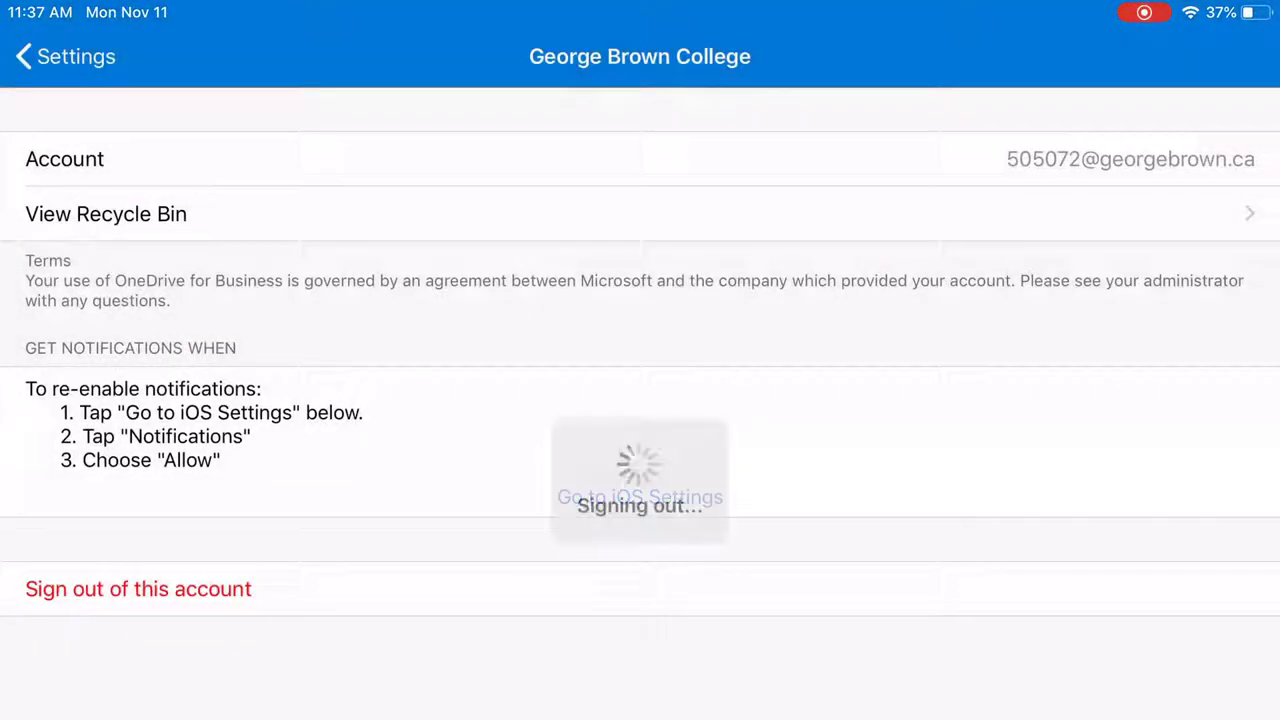
pyautogui.click(138, 588)
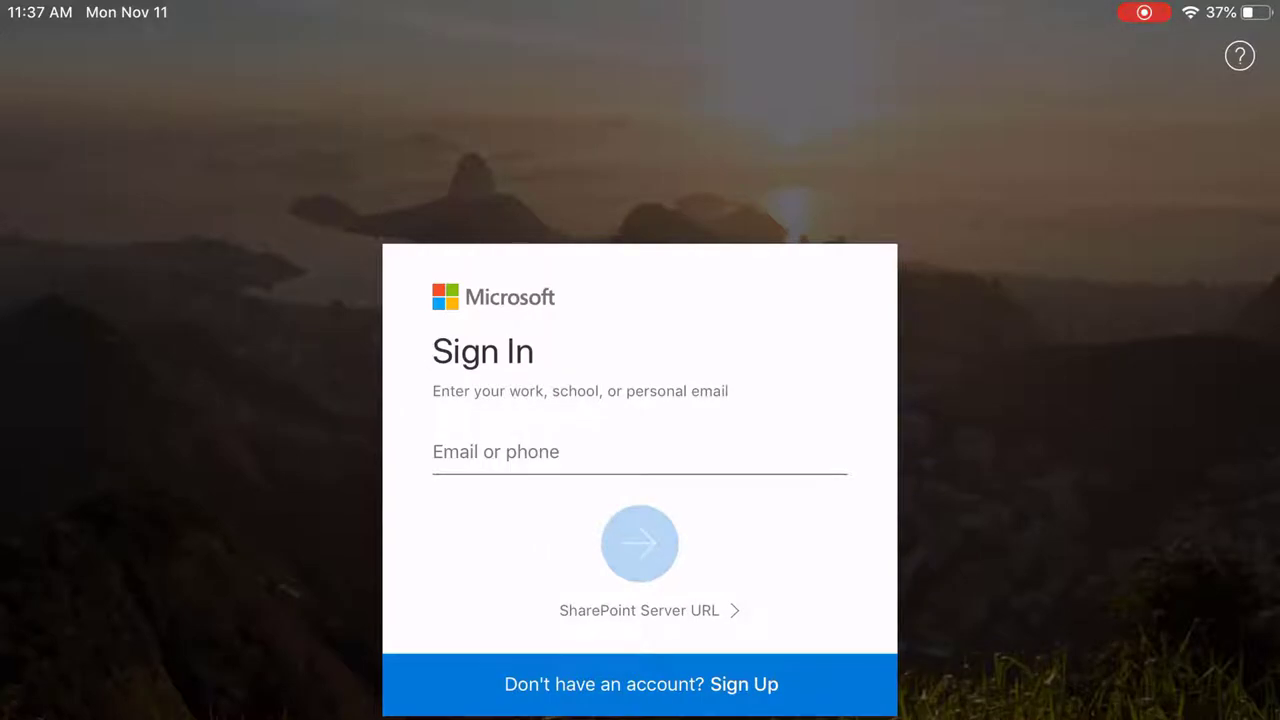